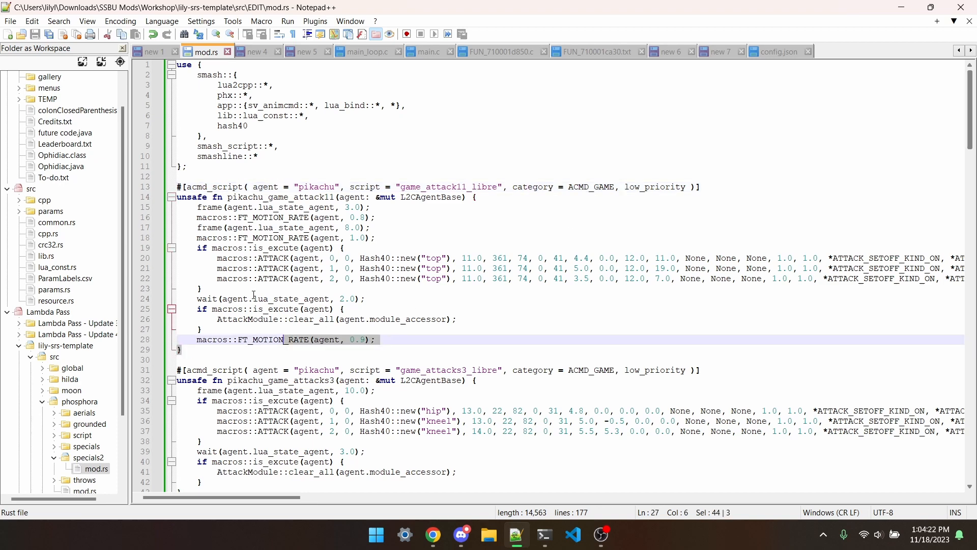
Step: Open Pikachu's motion_list.yml from Downloads in a new tab beside the mod.rs scripts
click(290, 179)
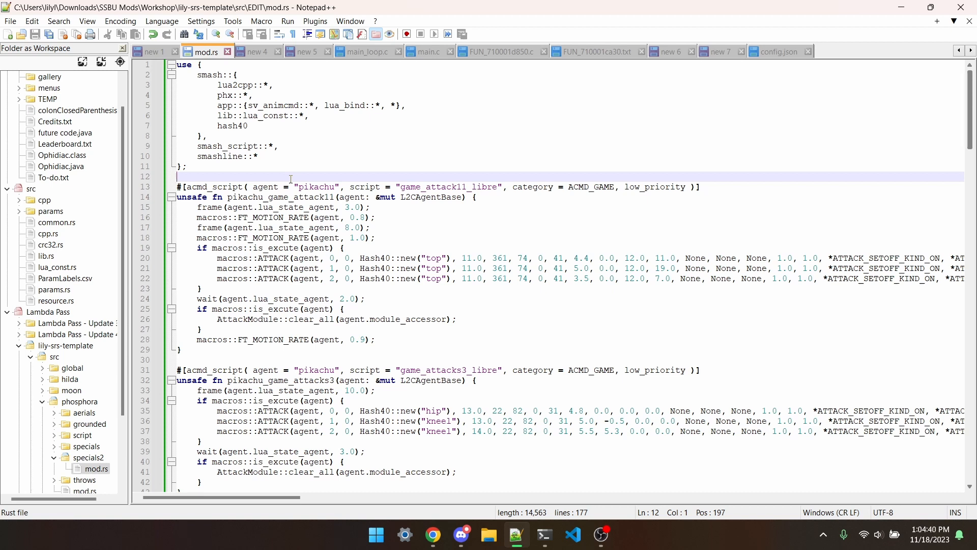
click(433, 534)
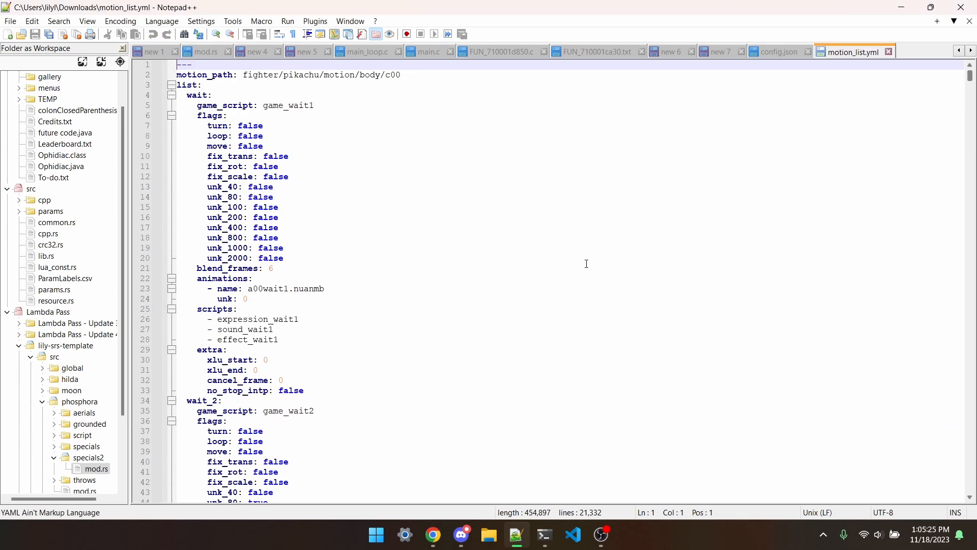
Step: Append _libre to the attack_11 and tilt game/effect scripts, and rename the s3 animation to c01attacks3s.nuanmb
key(Ctrl+f)
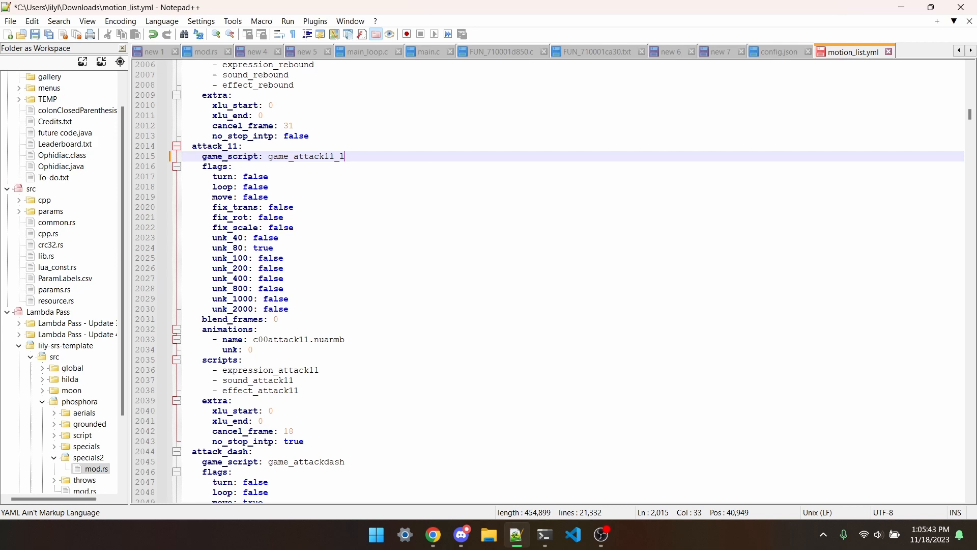
text(libre)
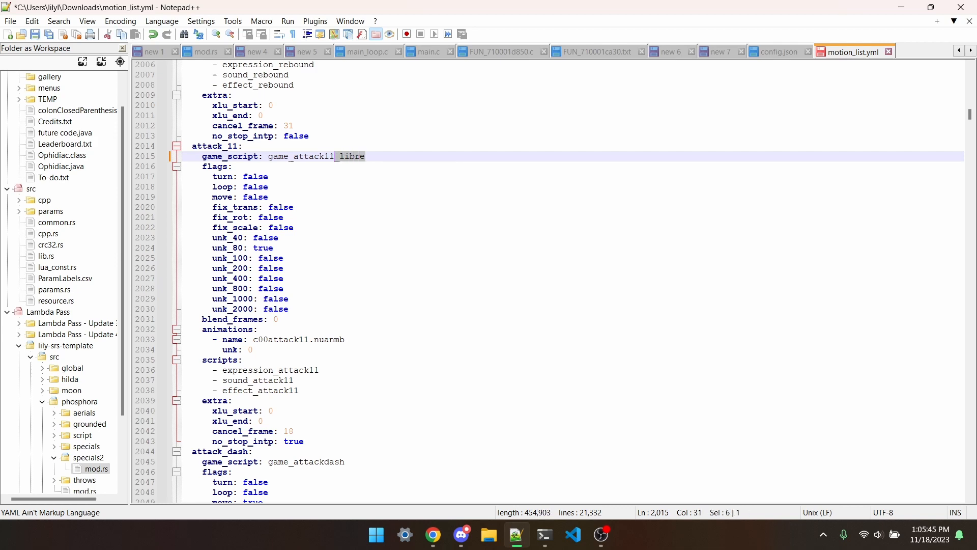
click(298, 390)
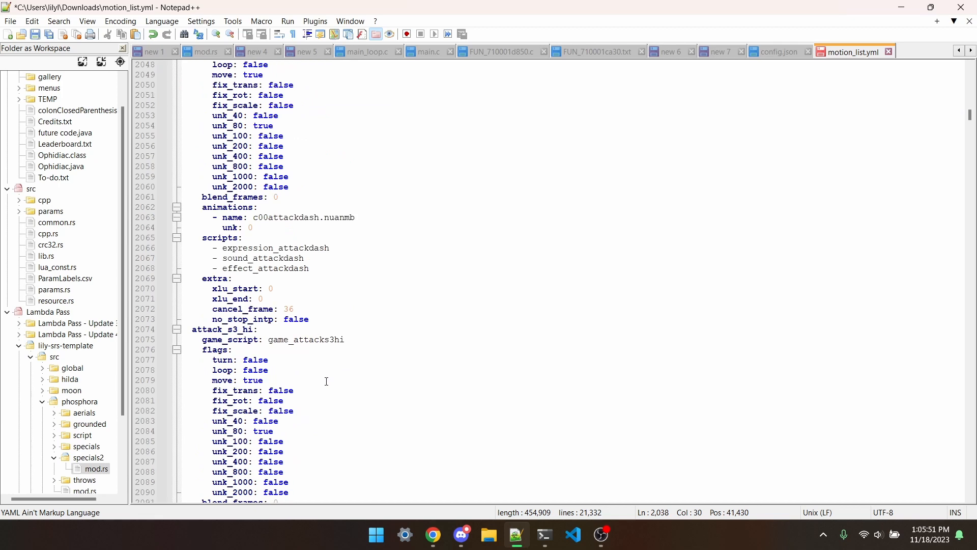
scroll(down, 3)
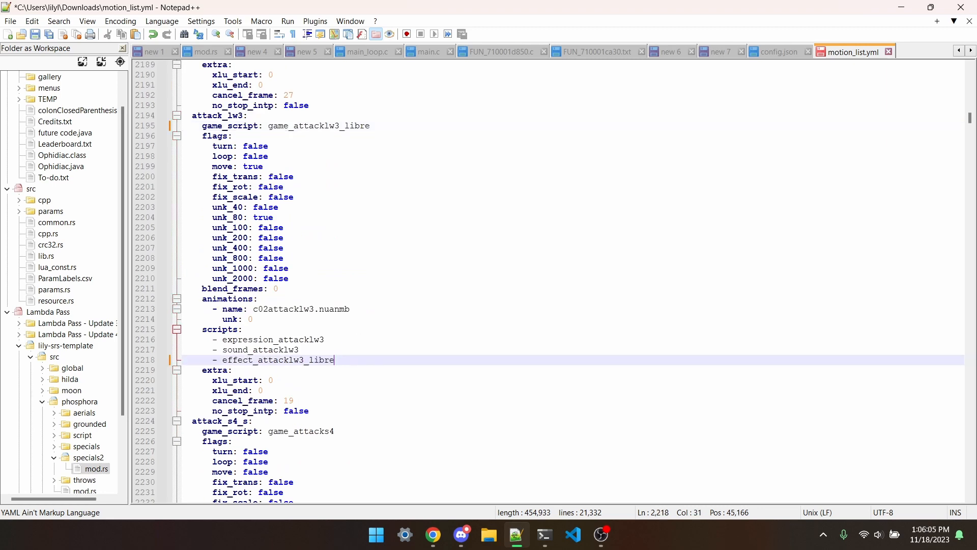
scroll(up, 3)
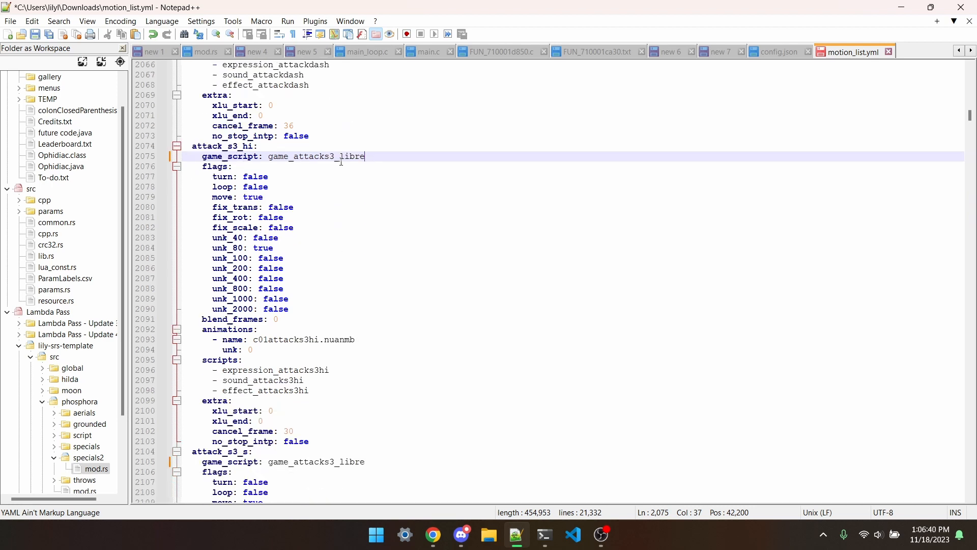
mouse_move(320, 341)
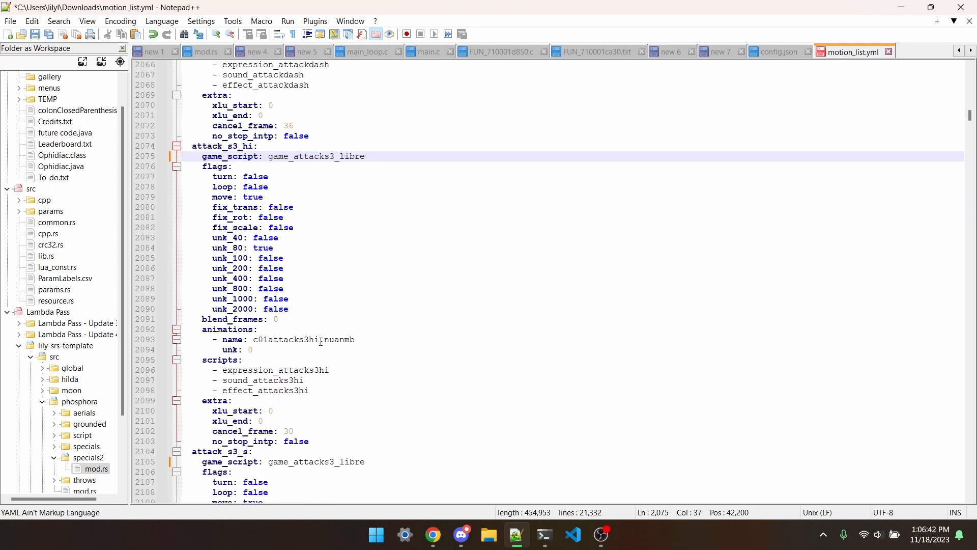
click(305, 339)
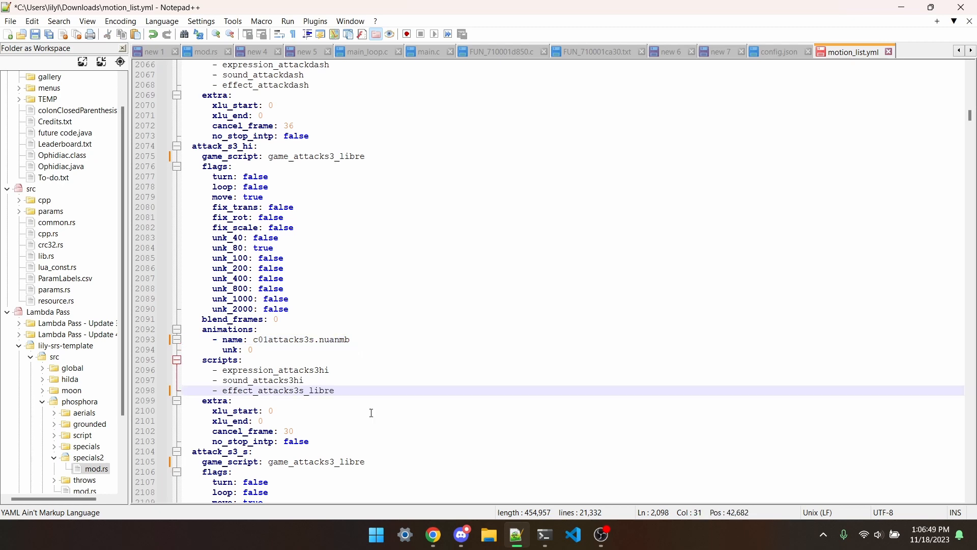
click(433, 534)
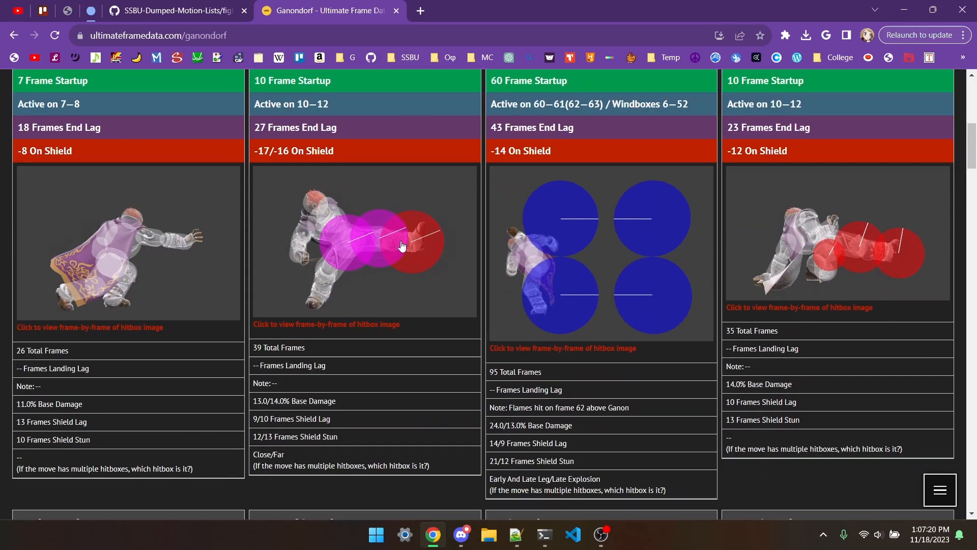
Step: Set attack_11's cancel_frame to 25 from Ganondorf's jab data, then recheck his tilt frames
scroll(up, 3)
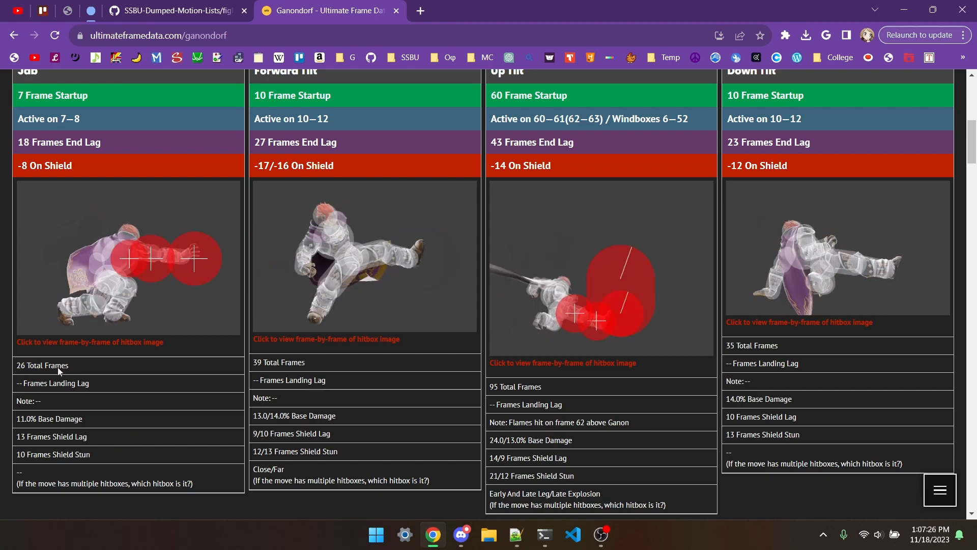
click(517, 534)
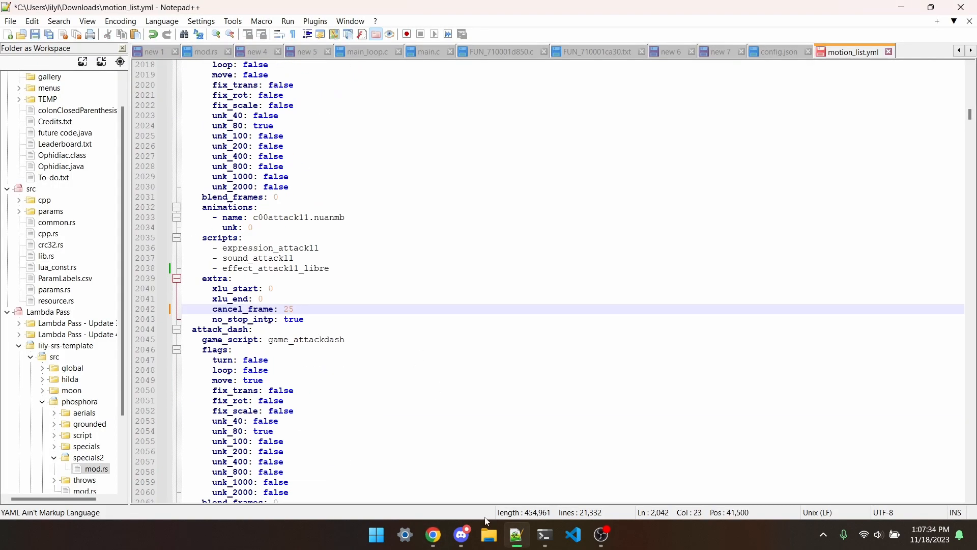
scroll(down, 3)
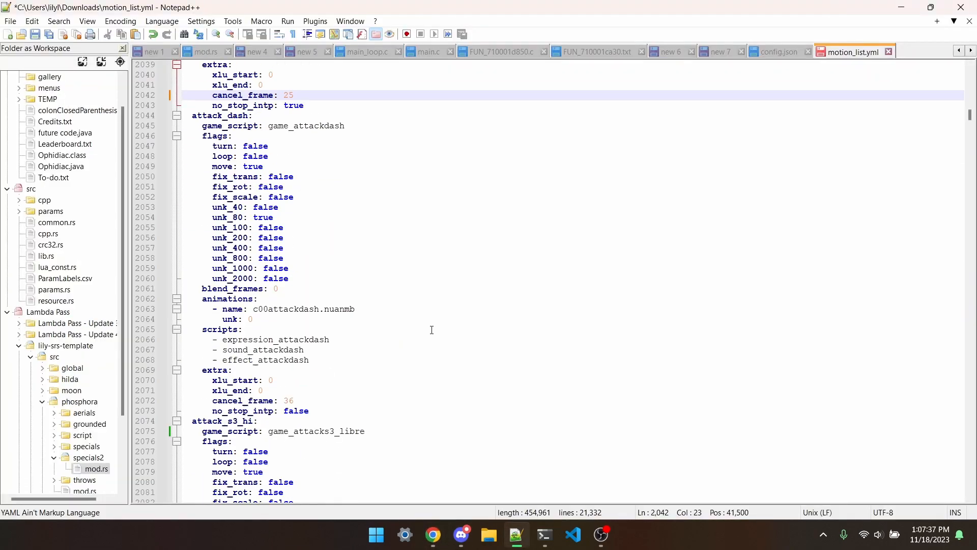
click(432, 534)
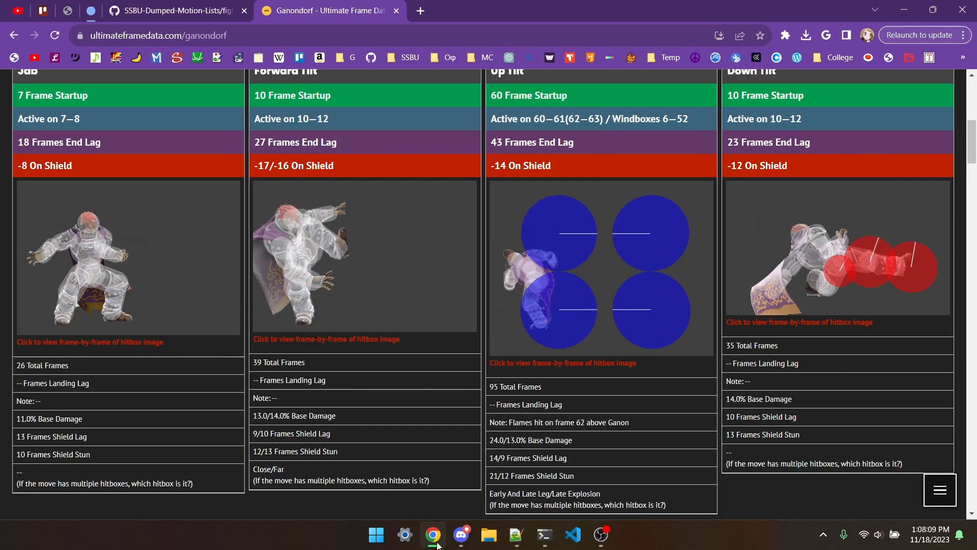
click(514, 534)
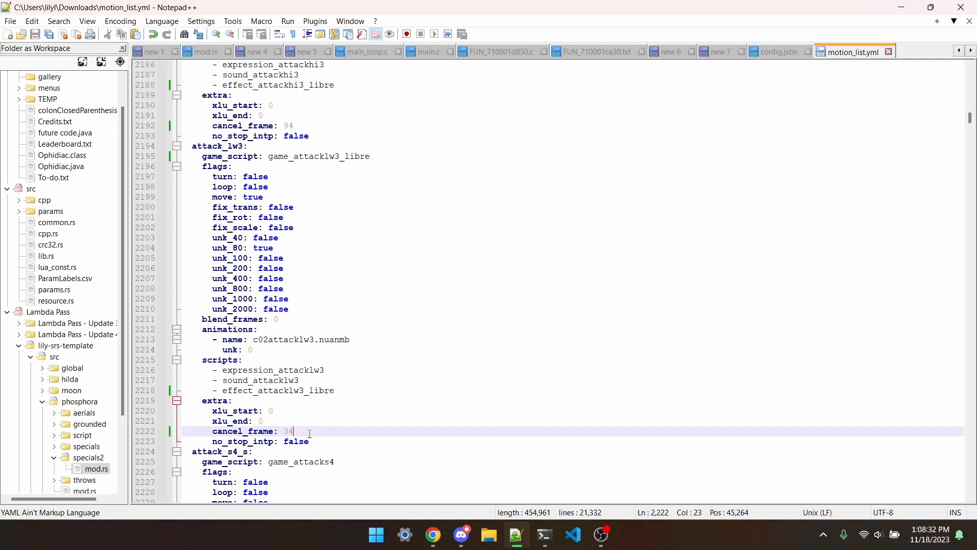
mouse_move(488, 535)
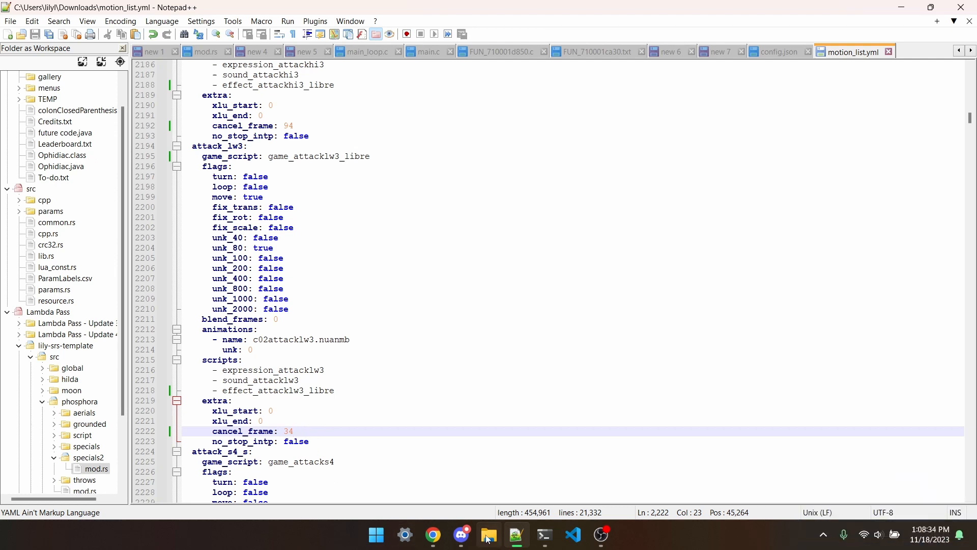
Step: Show motion_list.yml in the pikachu/motion/body/c07 folder in File Explorer
click(488, 534)
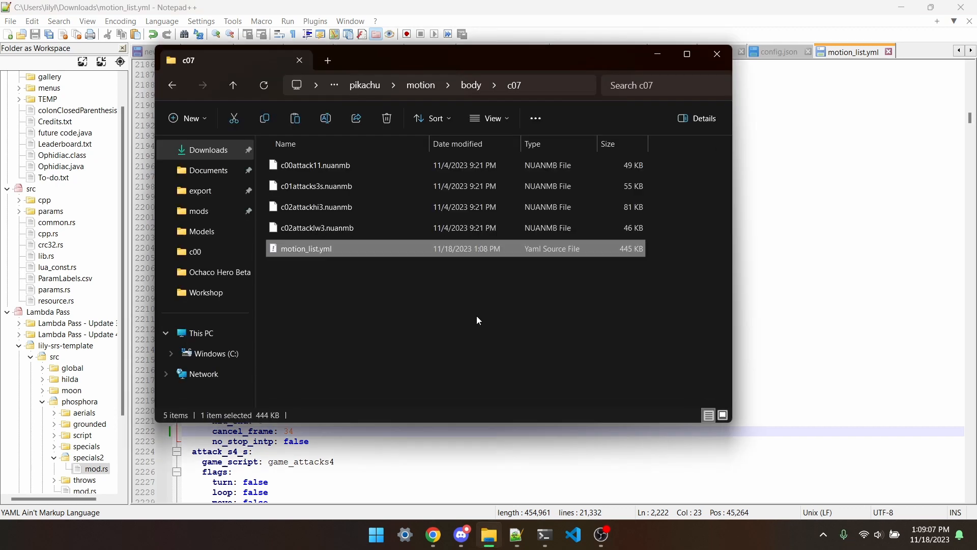